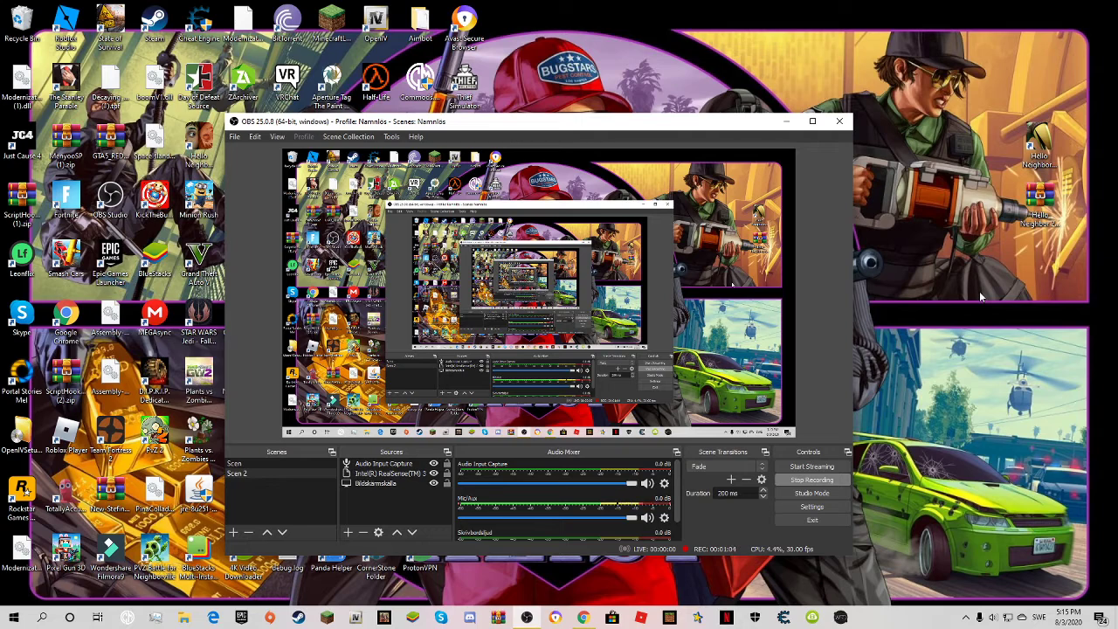
{"action": "mouse_move", "coordinate": [835, 597]}
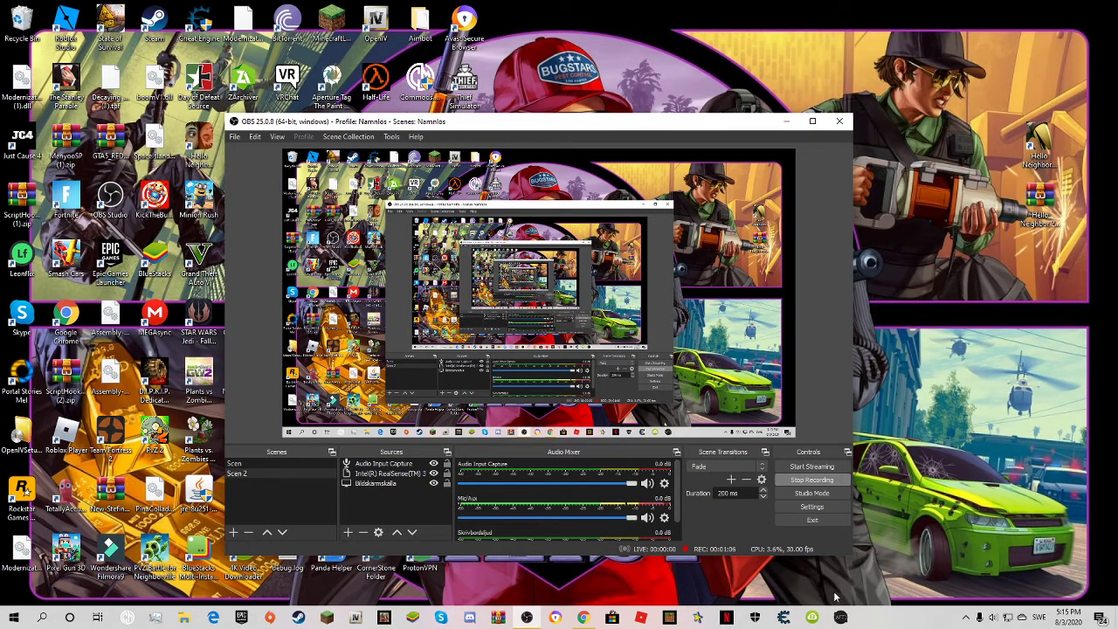